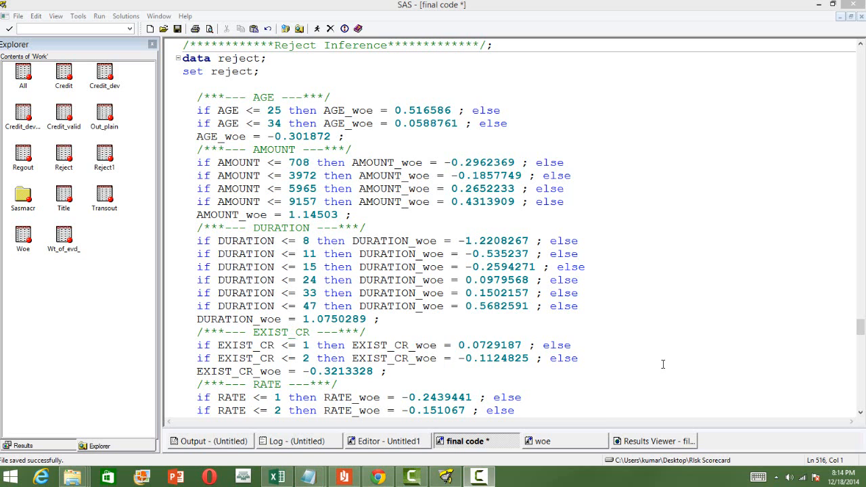
mouse_move(327, 211)
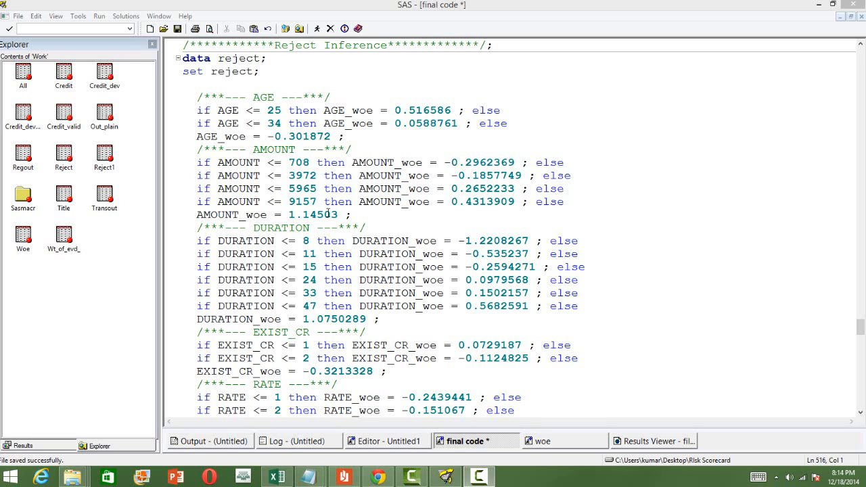
mouse_move(105, 270)
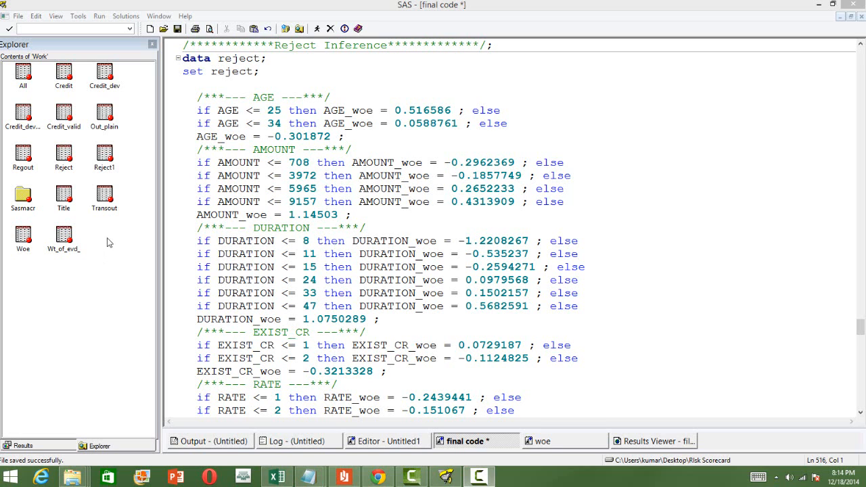
mouse_move(76, 176)
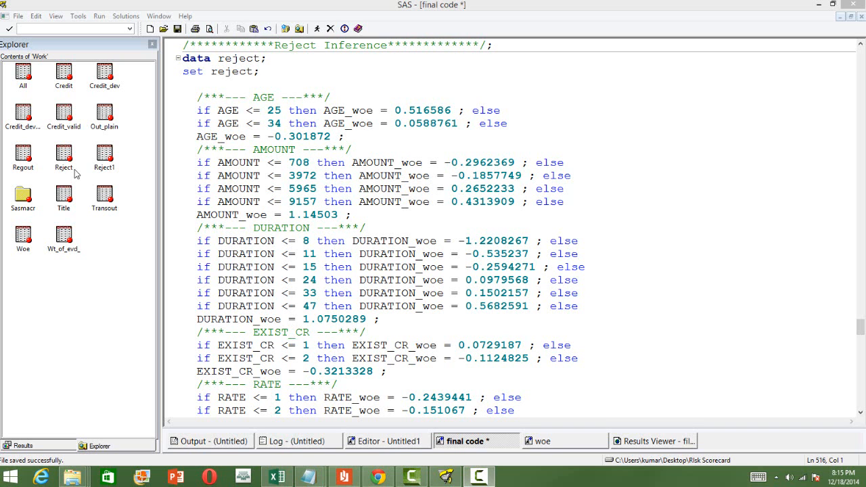
Step: Inspect the rows of the Reject dataset, close it and return to the reject WOE code in the editor
double_click(62, 154)
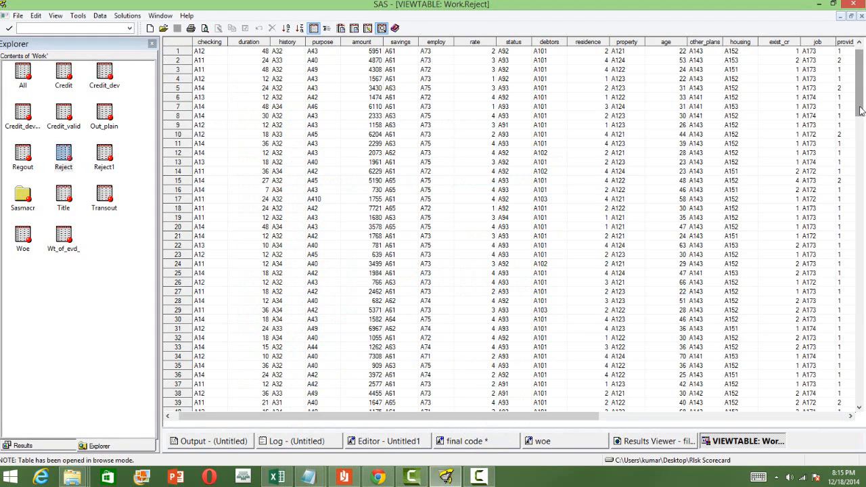
scroll(down, 3)
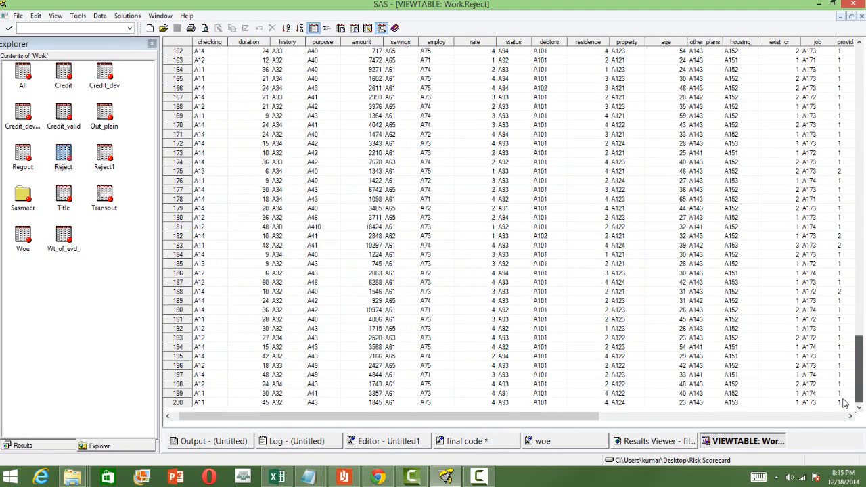
scroll(down, 3)
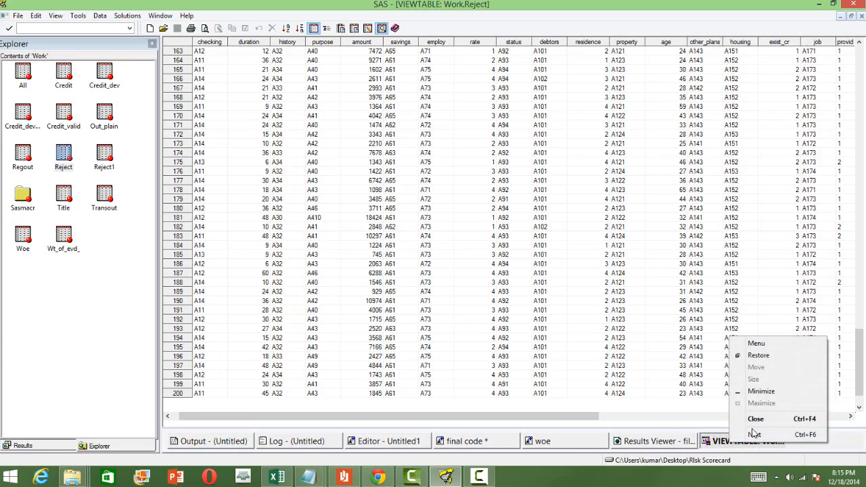
click(462, 441)
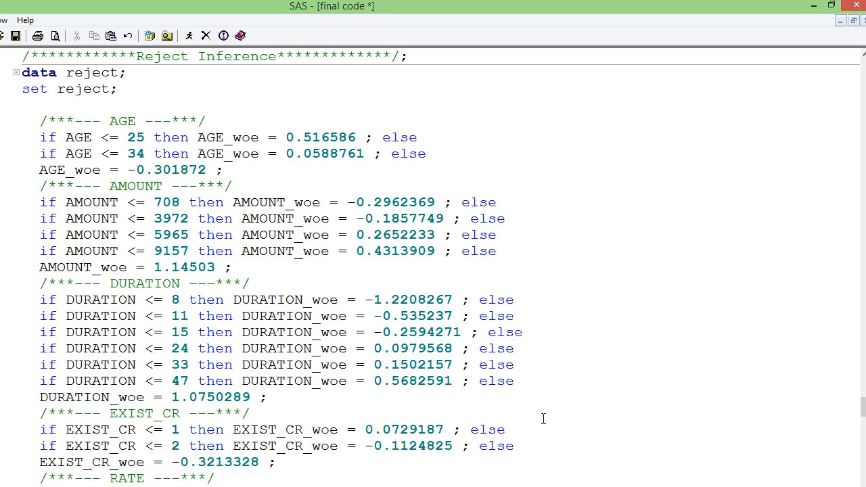
click(506, 431)
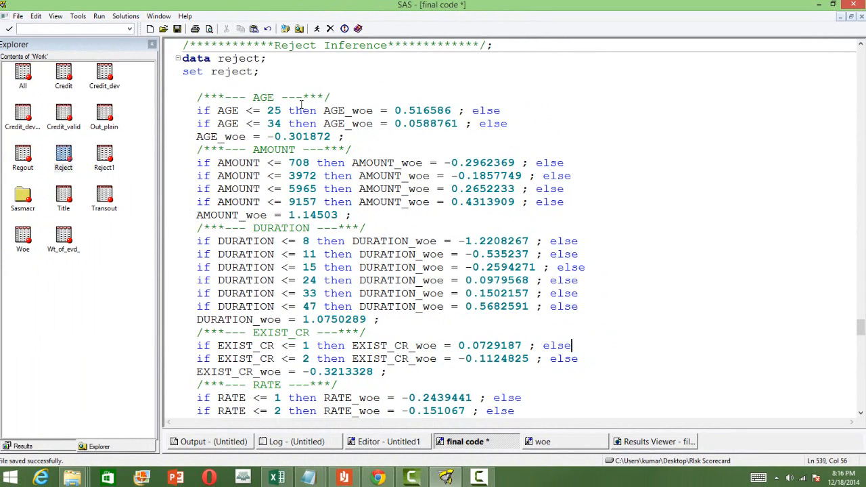
mouse_move(370, 148)
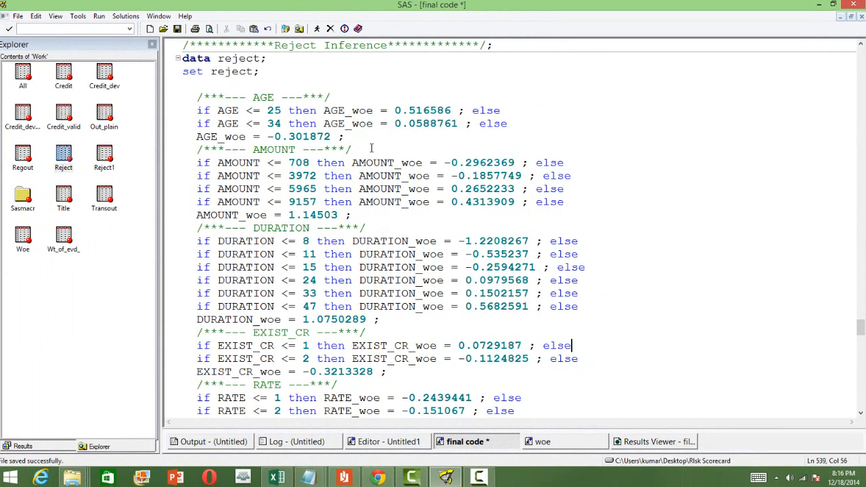
mouse_move(598, 336)
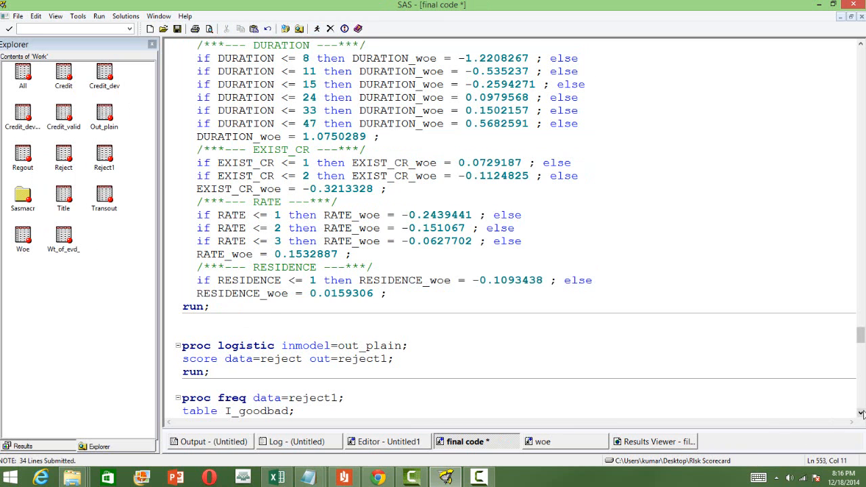
Step: Select the three-line PROC LOGISTIC inmodel=out_plain score step (data=reject out=reject1)
scroll(down, 3)
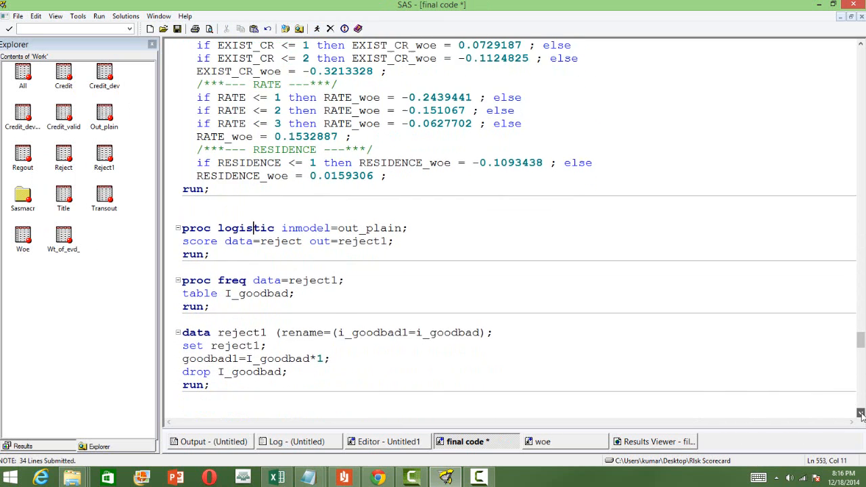
scroll(down, 3)
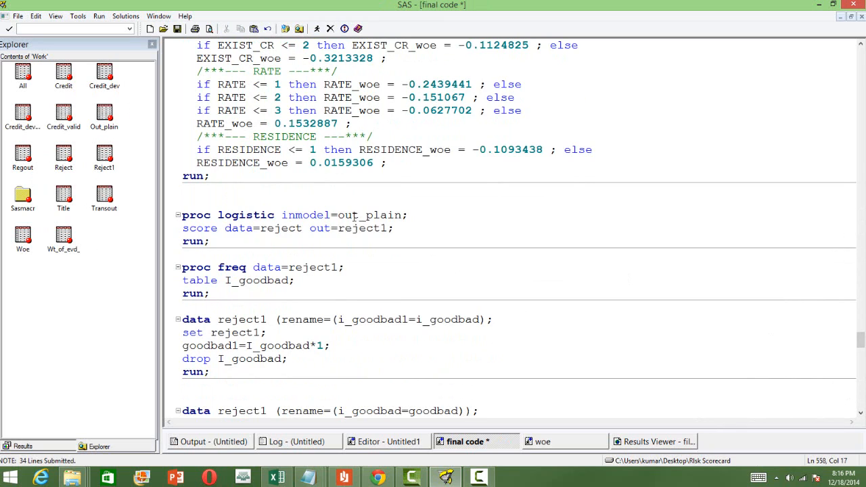
double_click(371, 214)
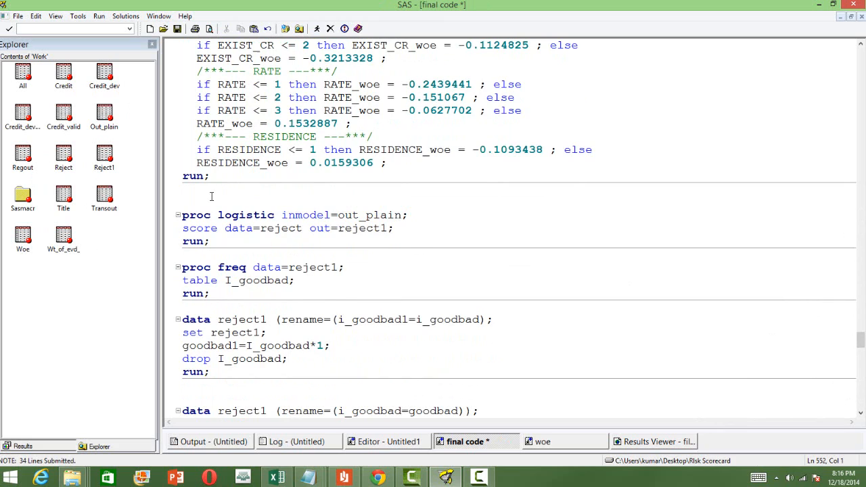
drag(196, 196, 209, 241)
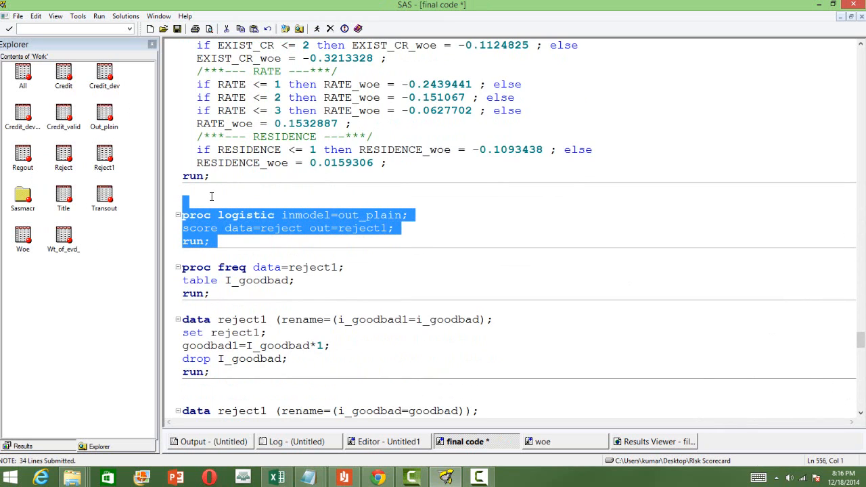
mouse_move(322, 257)
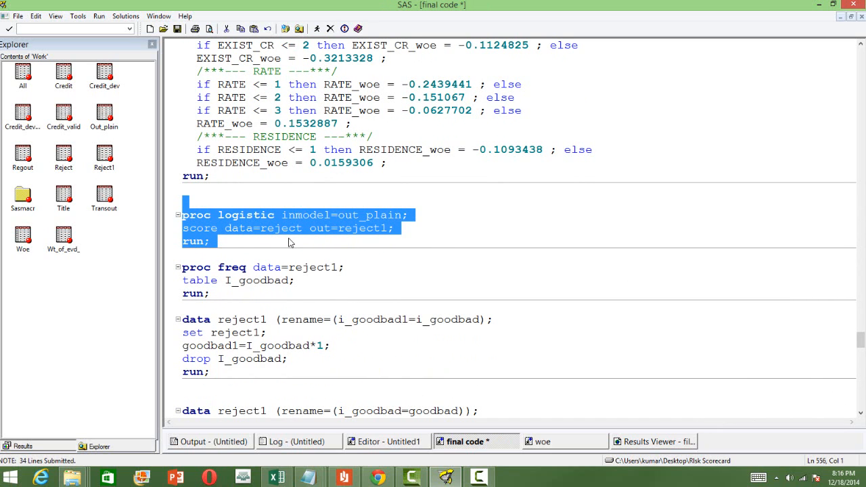
mouse_move(377, 242)
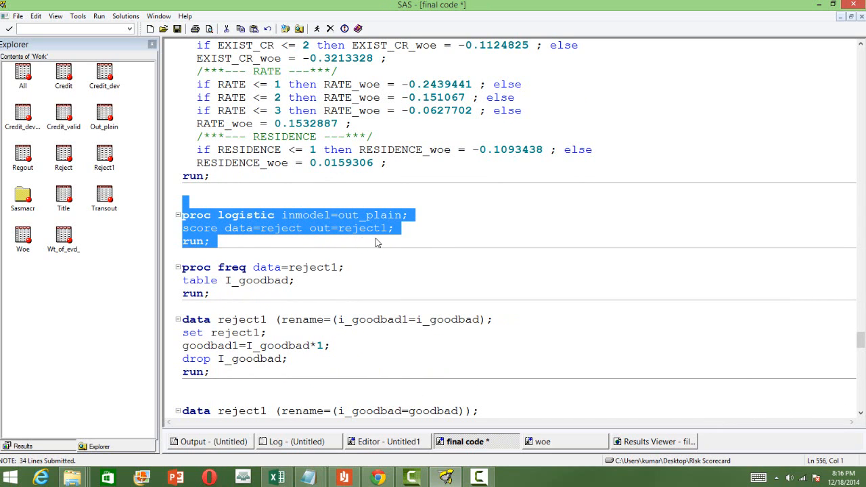
mouse_move(391, 235)
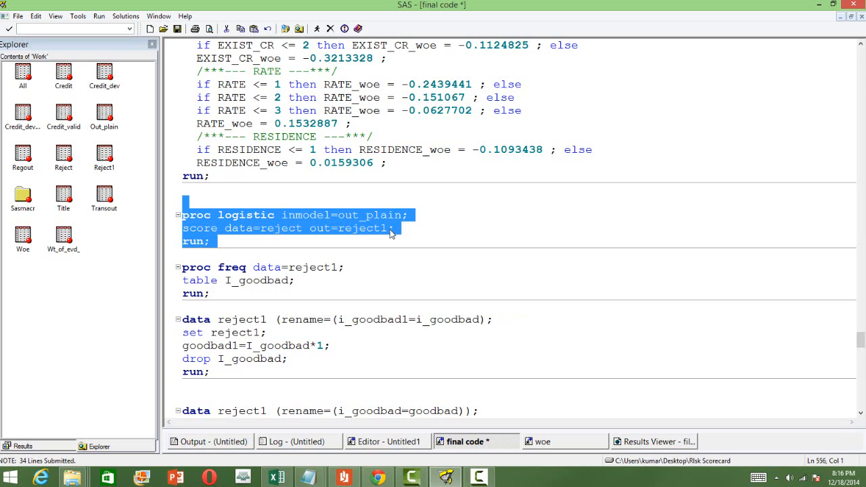
mouse_move(316, 28)
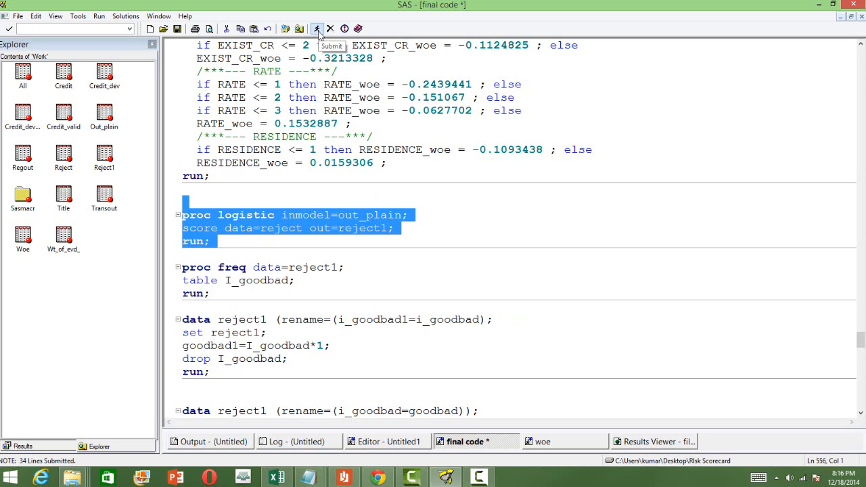
Step: Submit the out_plain scoring step and review the reject applicants' posterior probabilities and predicted classes
click(317, 28)
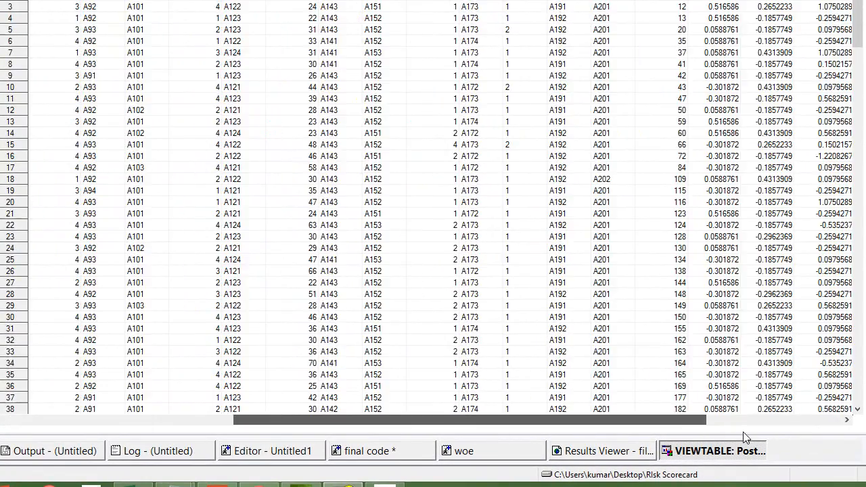
scroll(right, 3)
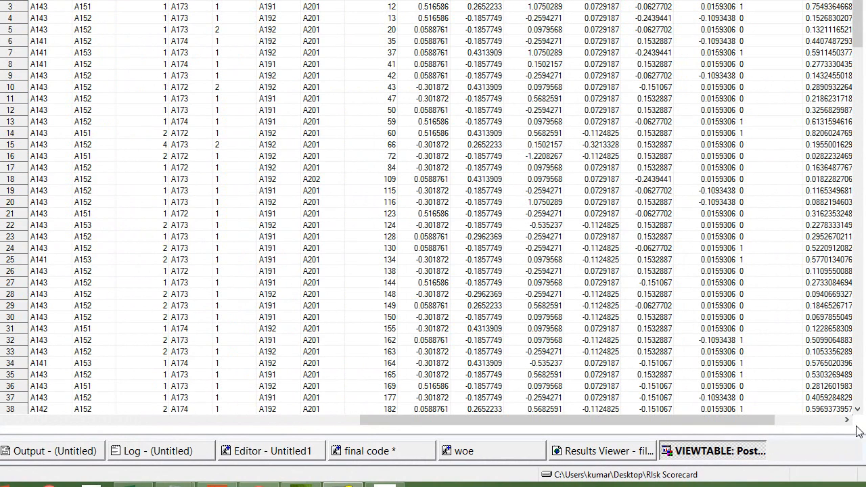
scroll(right, 3)
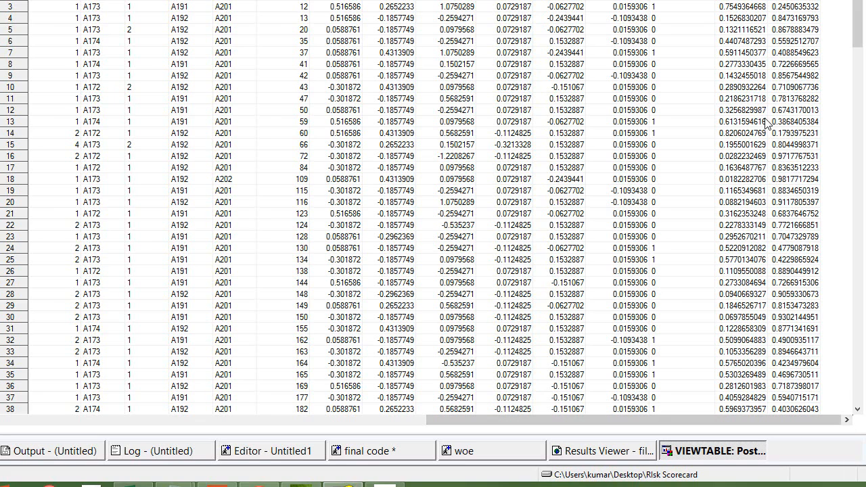
mouse_move(703, 33)
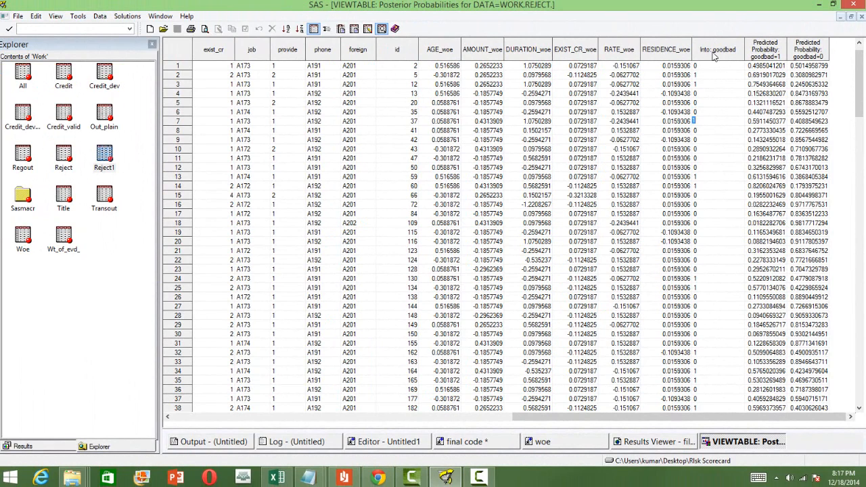
mouse_move(729, 56)
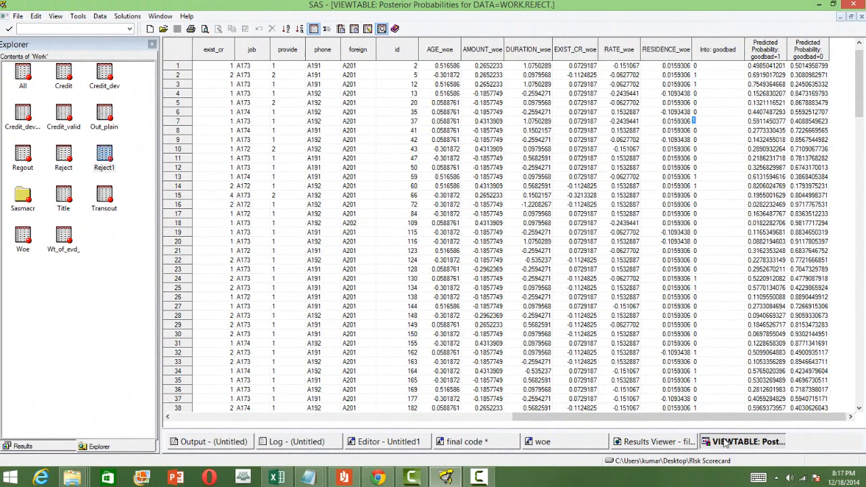
right_click(744, 441)
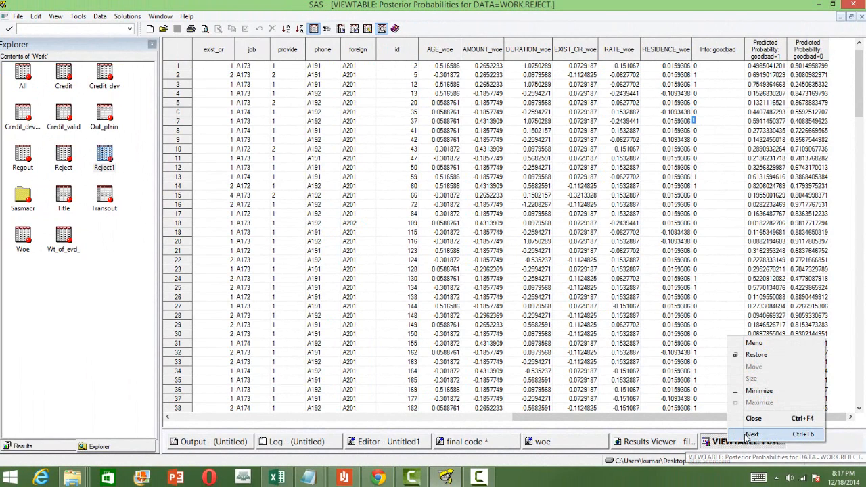
click(752, 433)
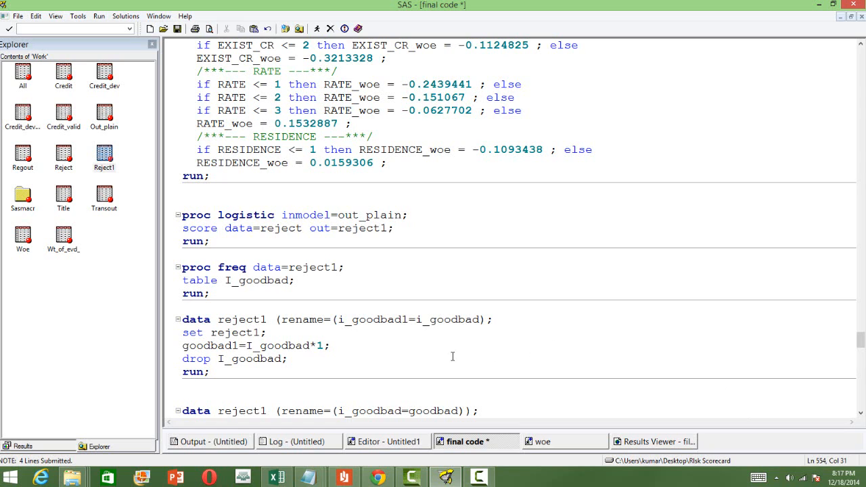
click(393, 227)
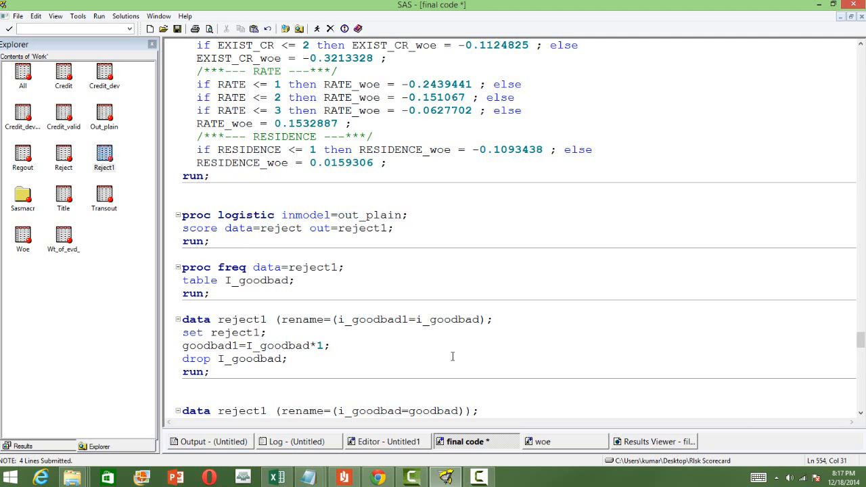
mouse_move(750, 398)
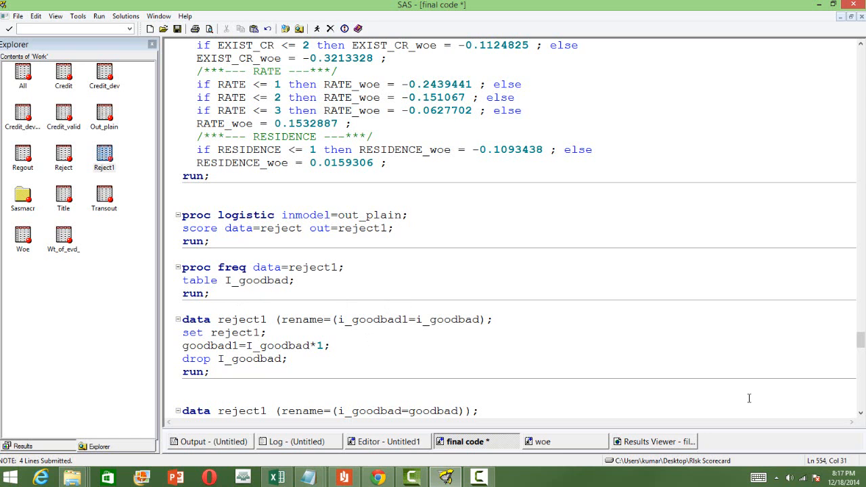
scroll(down, 3)
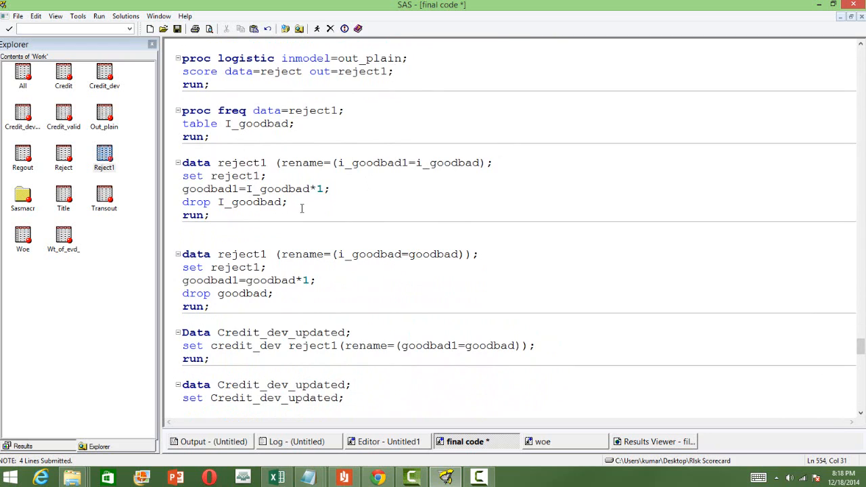
mouse_move(264, 186)
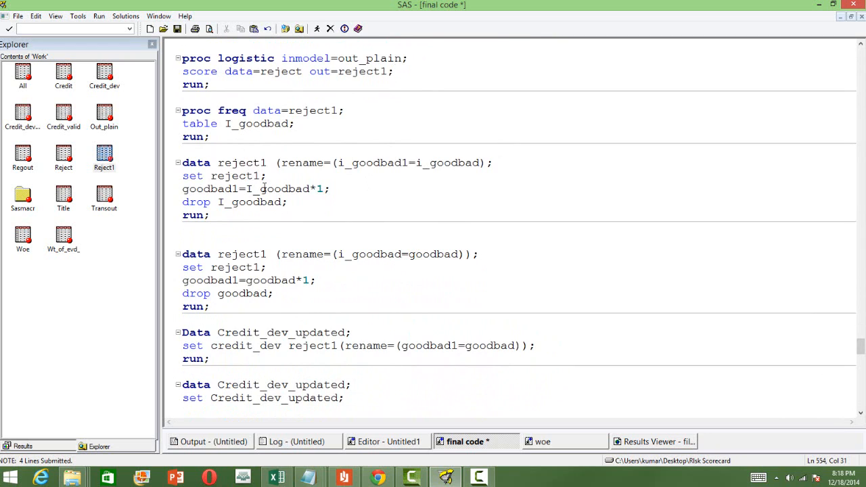
click(395, 70)
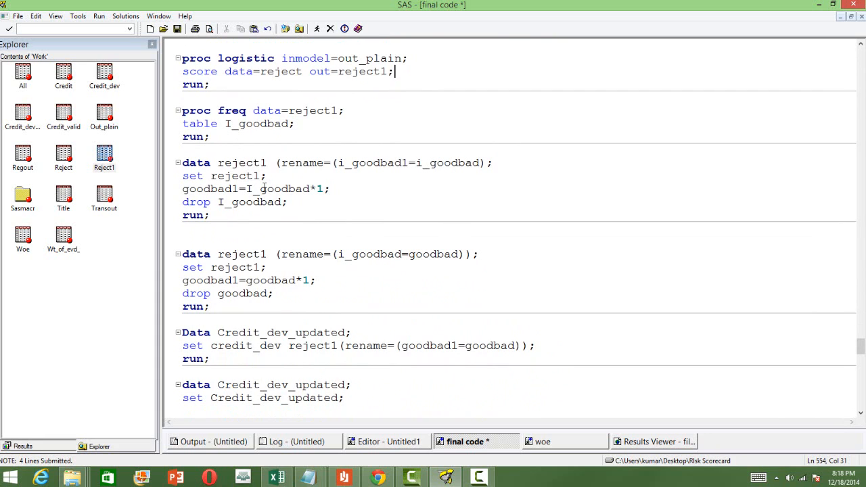
mouse_move(274, 187)
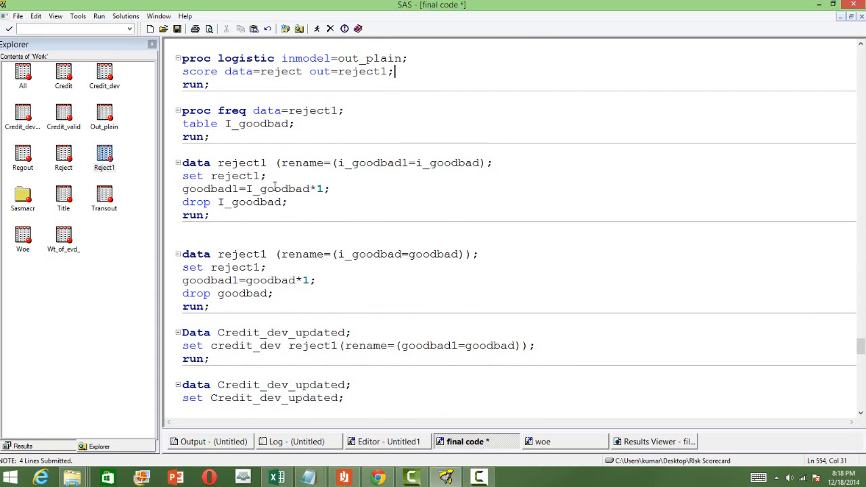
mouse_move(429, 179)
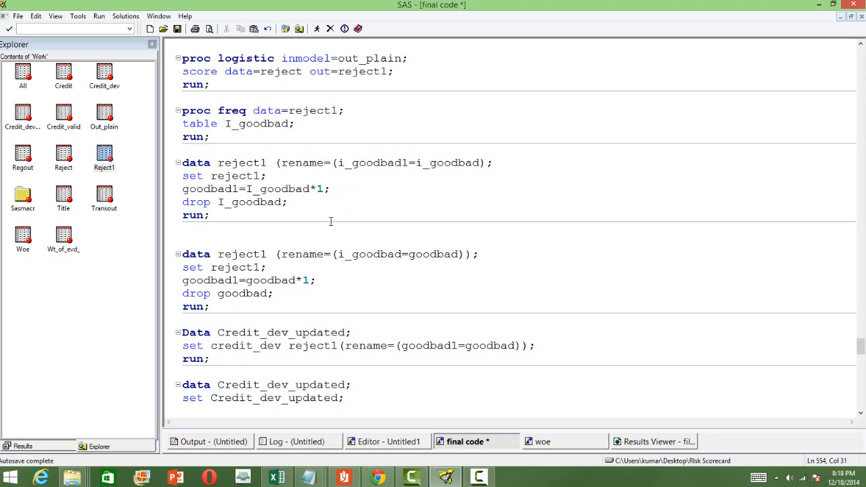
mouse_move(280, 292)
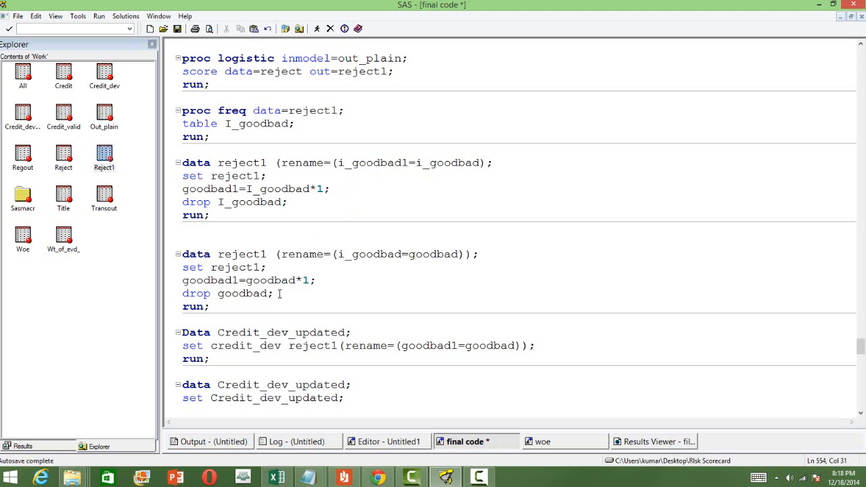
mouse_move(291, 292)
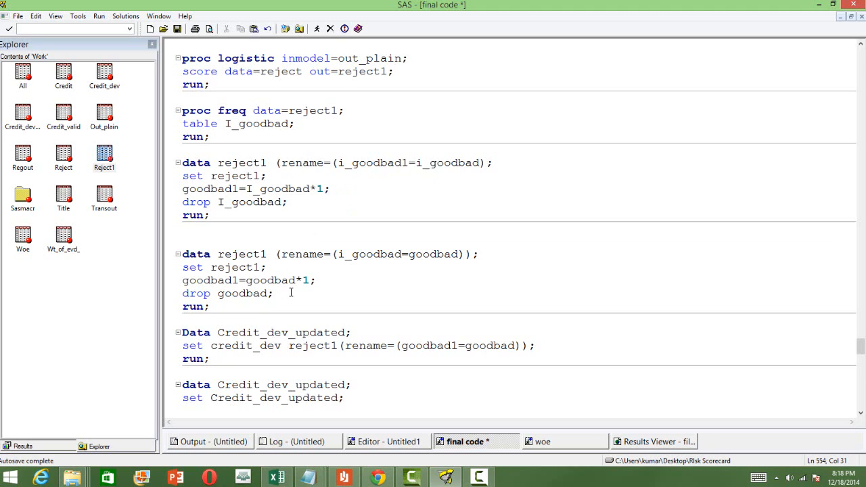
click(395, 70)
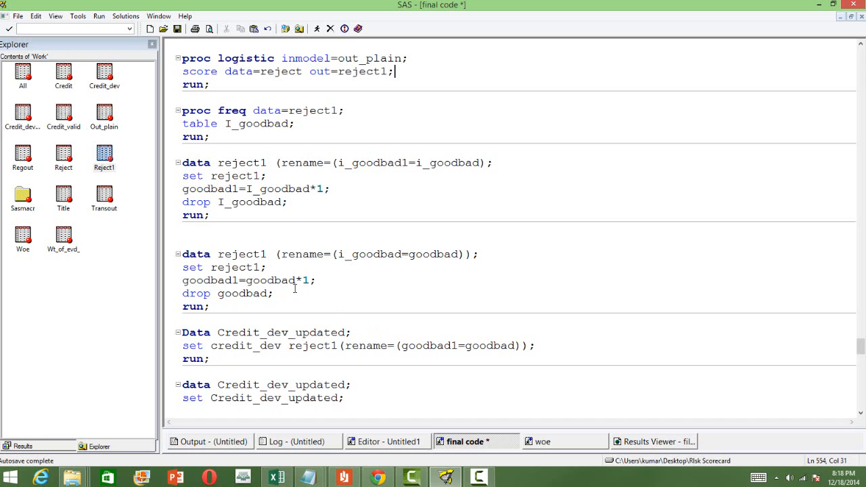
Step: Bring the Data Credit_dev_updated step into view and check its dataset names
scroll(down, 3)
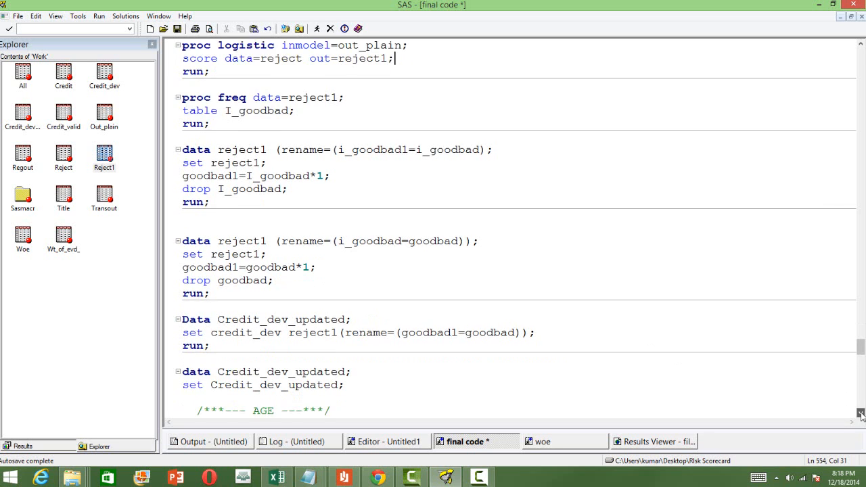
scroll(down, 3)
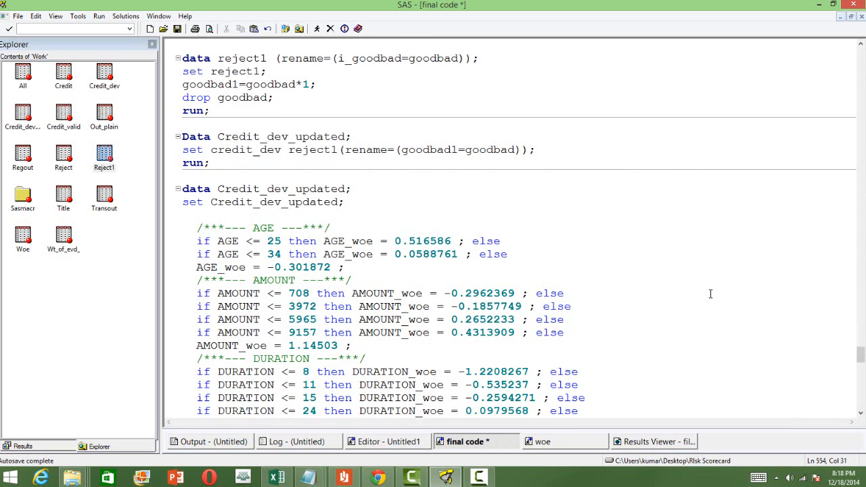
click(343, 266)
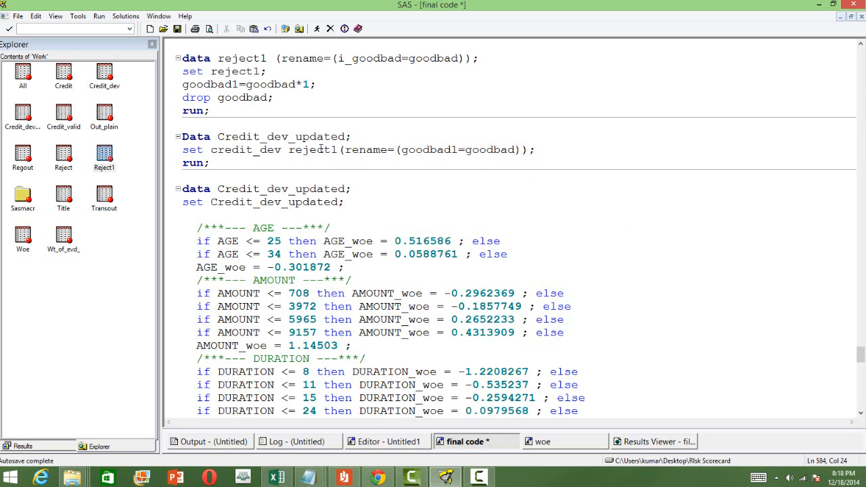
double_click(312, 149)
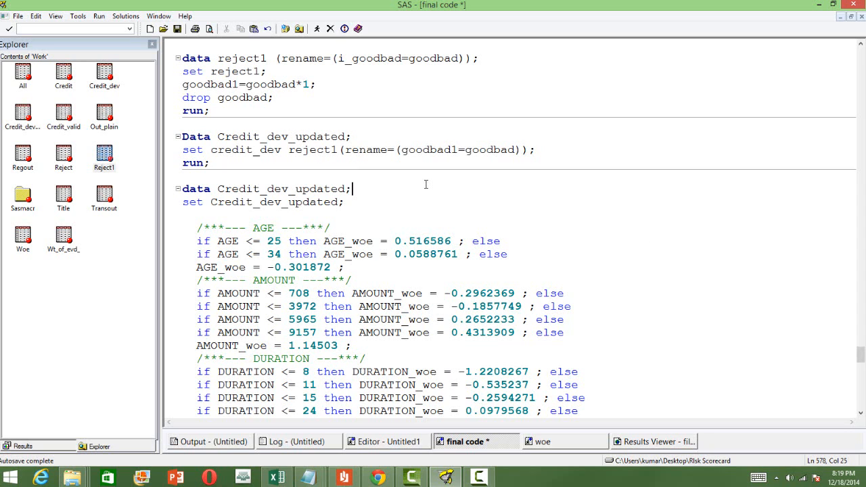
mouse_move(243, 150)
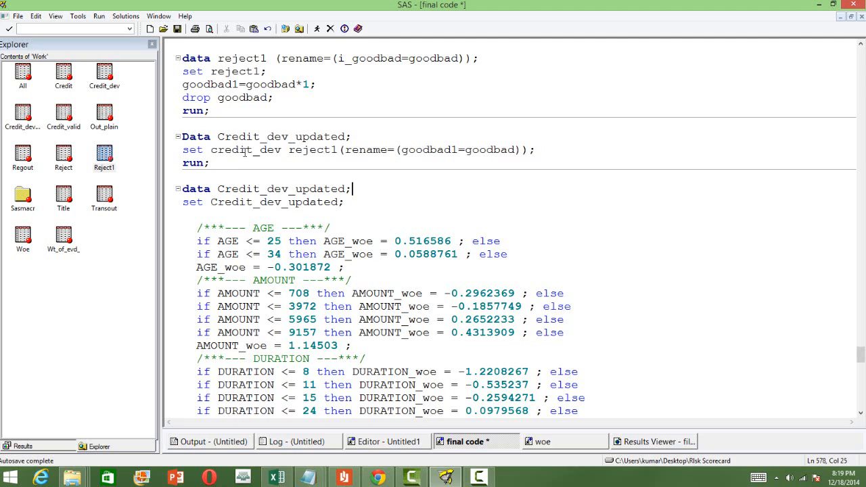
double_click(246, 149)
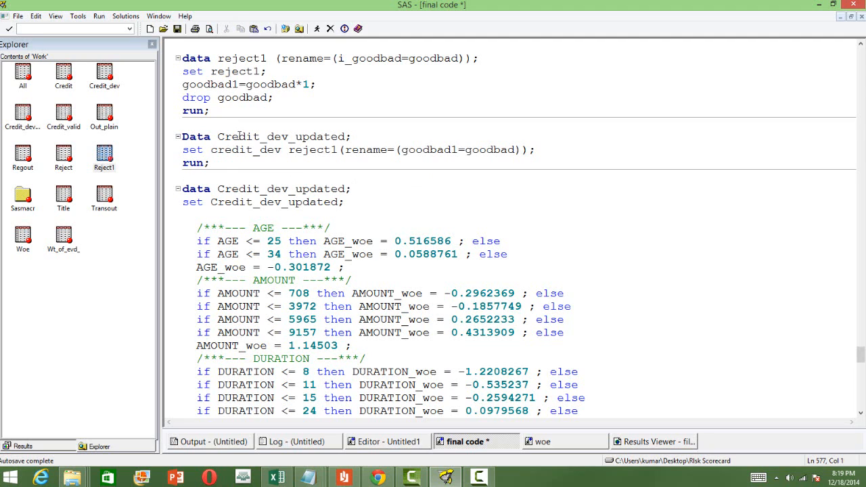
double_click(280, 136)
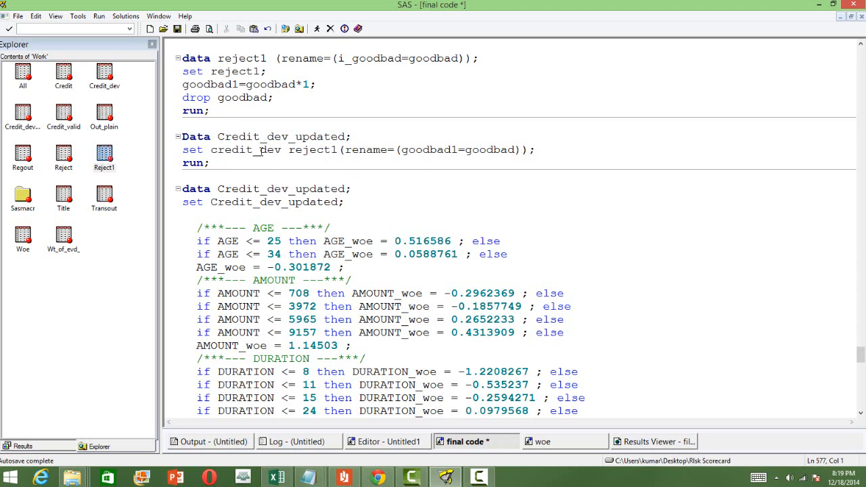
Step: Confirm credit_dev and reject1 are stacked and mark the three-line Credit_dev_updated step
double_click(246, 149)
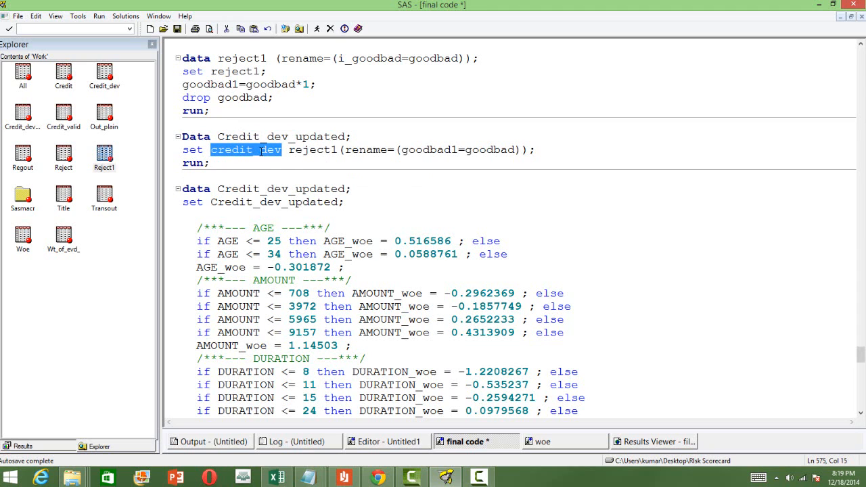
double_click(311, 149)
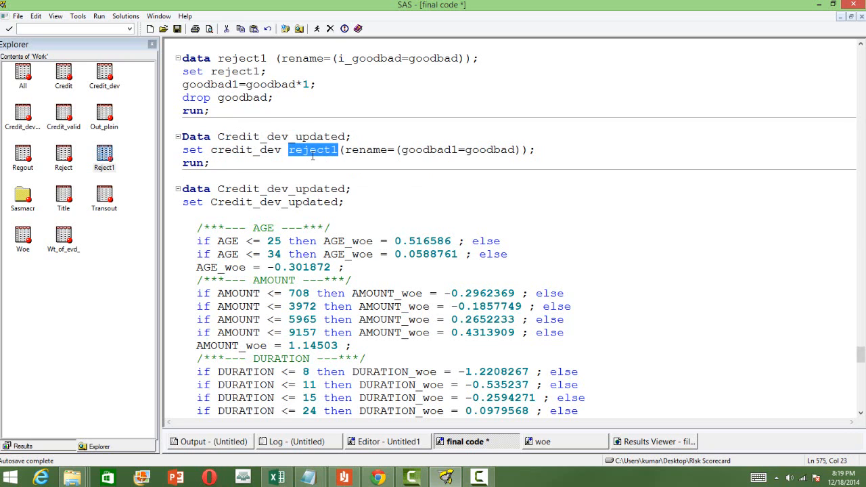
click(211, 163)
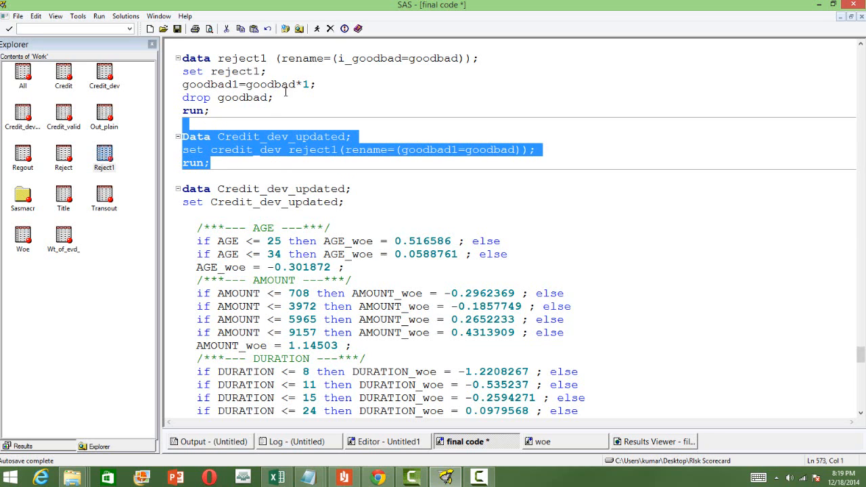
Step: Submit the Credit_dev_updated merge step, then submit the WOE recoding data step for AGE through RESIDENCE
click(317, 28)
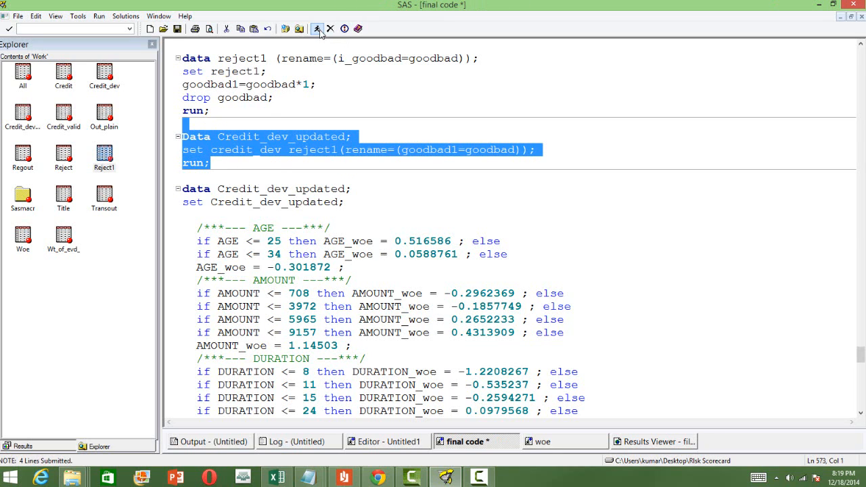
click(317, 29)
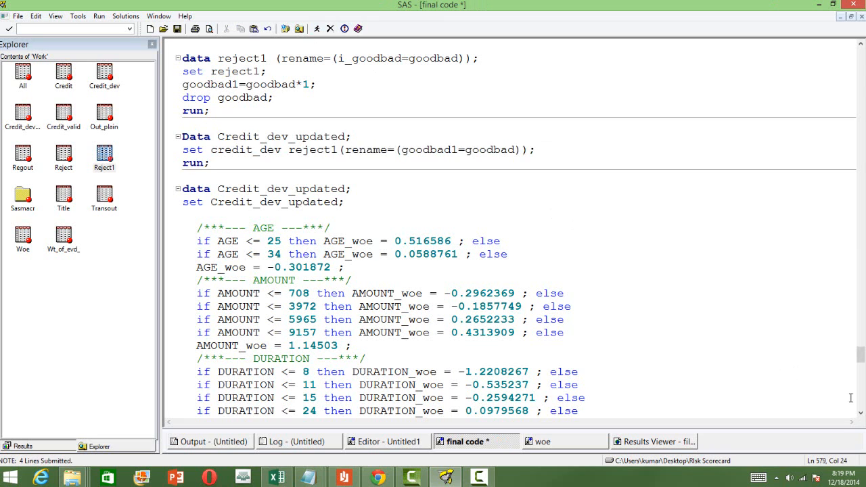
scroll(down, 3)
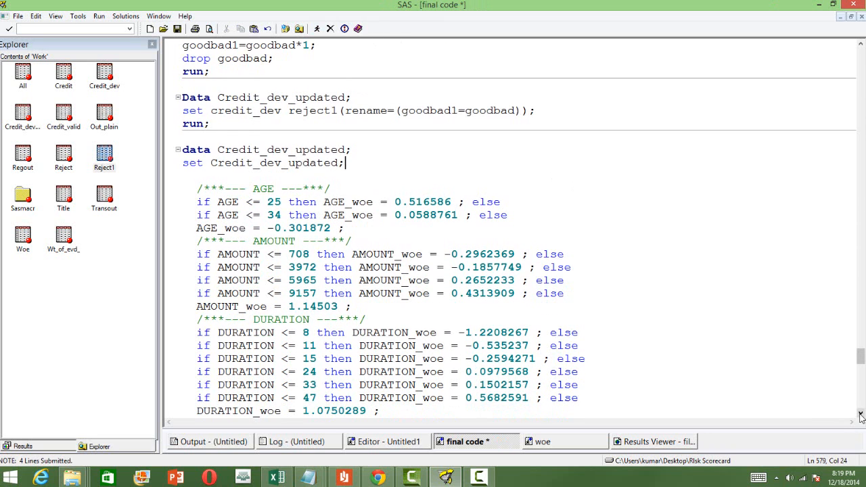
scroll(down, 3)
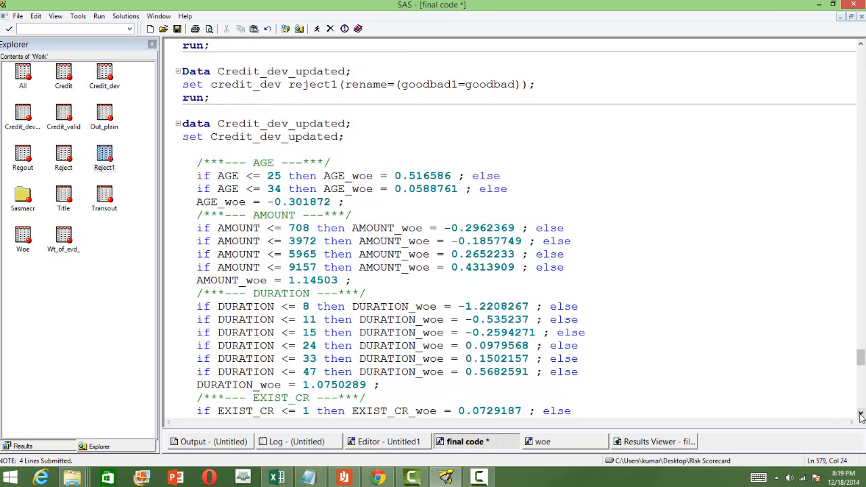
click(345, 137)
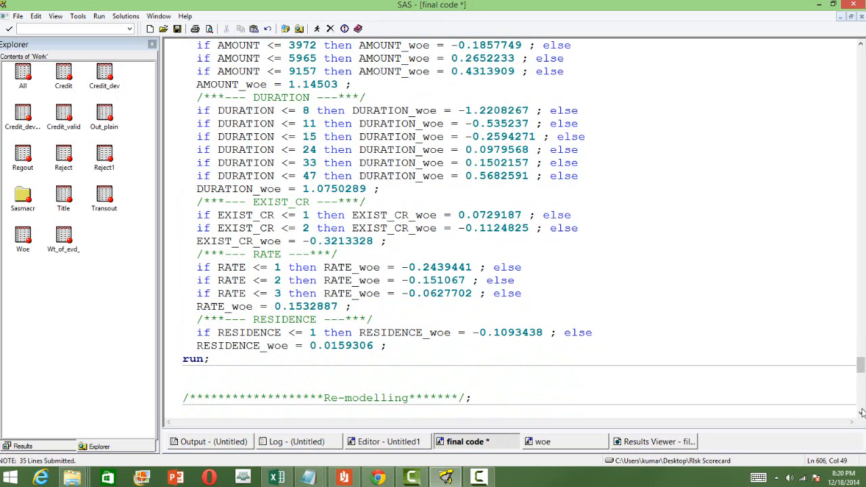
Step: Change PROC LOGISTIC to data=credit_dev_updated and select the re-modelling block through quit;
scroll(down, 3)
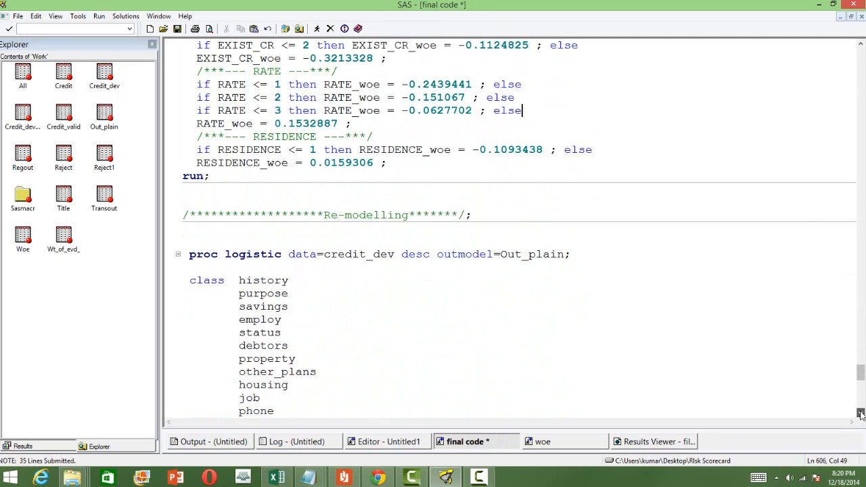
scroll(down, 3)
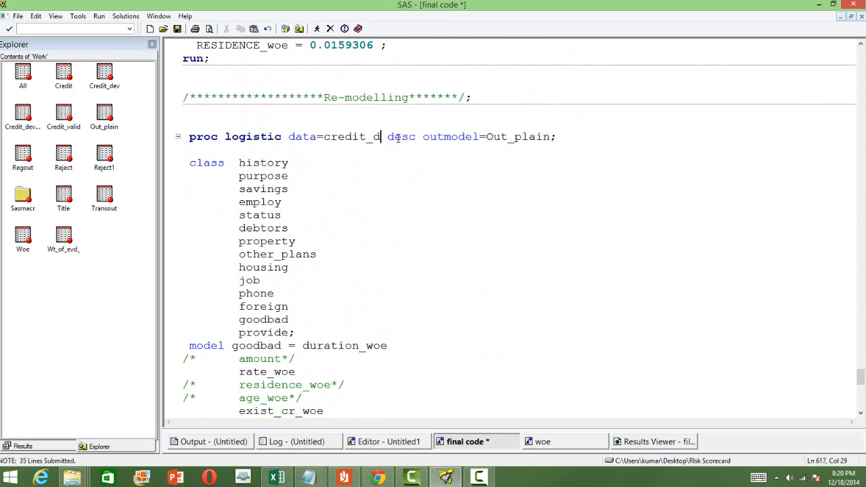
text(ev)
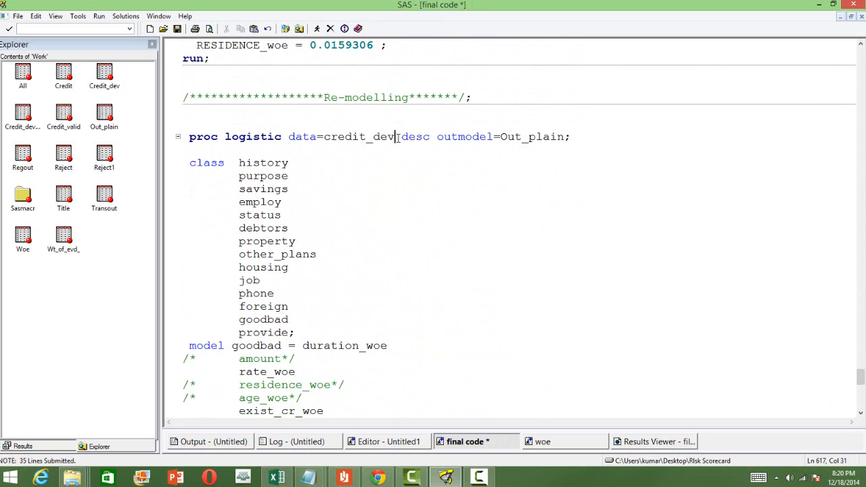
text(updated)
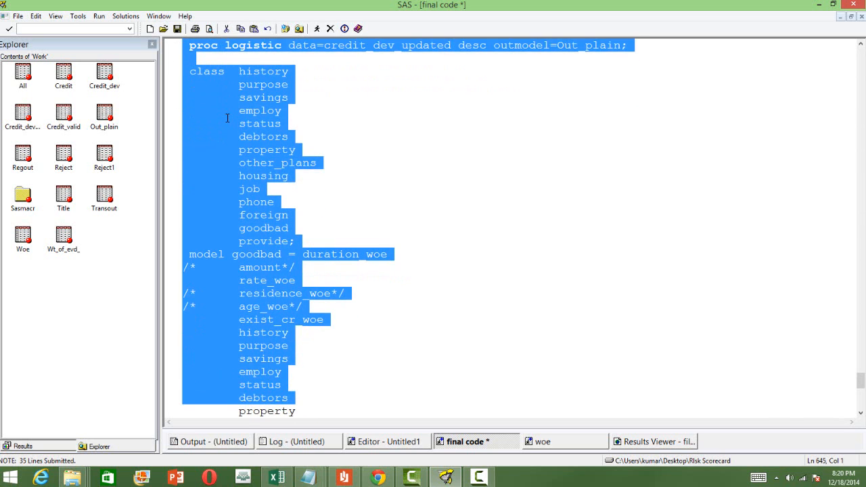
scroll(down, 3)
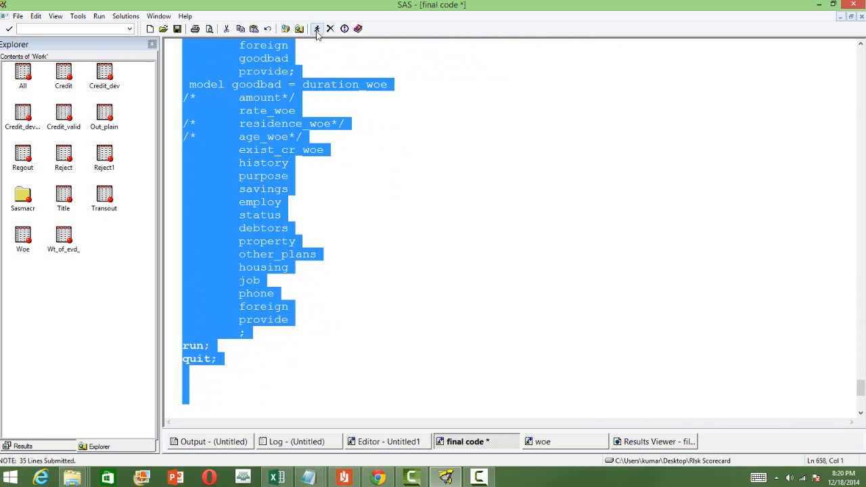
Step: Submit the refit PROC LOGISTIC, producing odds ratios and 82.1% concordance (c=0.822)
click(317, 29)
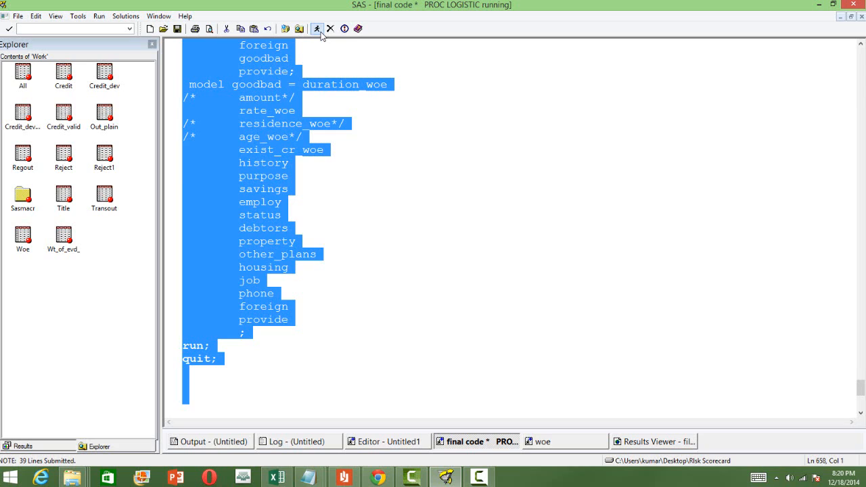
click(316, 28)
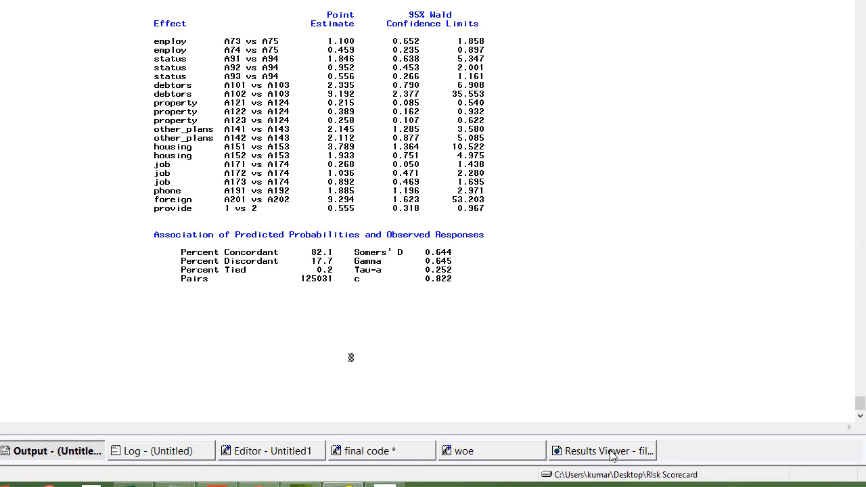
Step: Review Model Information showing 800 WORK.CREDIT_DEV_UPDATED observations, then return to the final code program
click(603, 450)
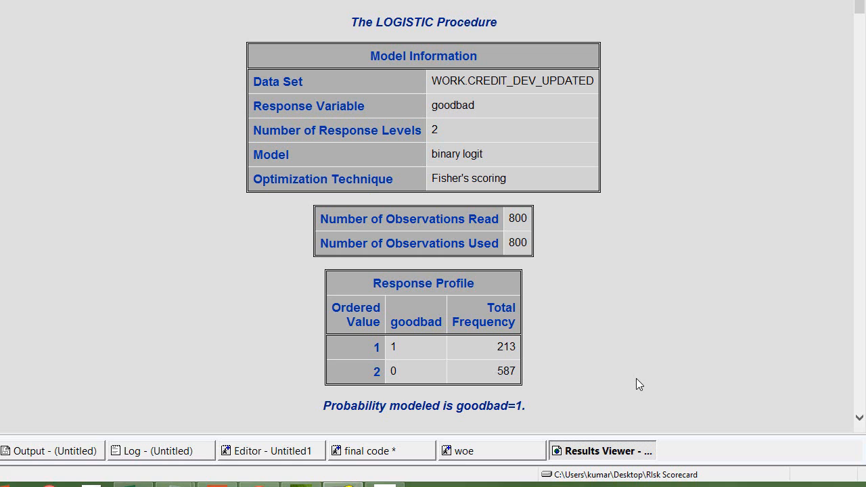
mouse_move(681, 403)
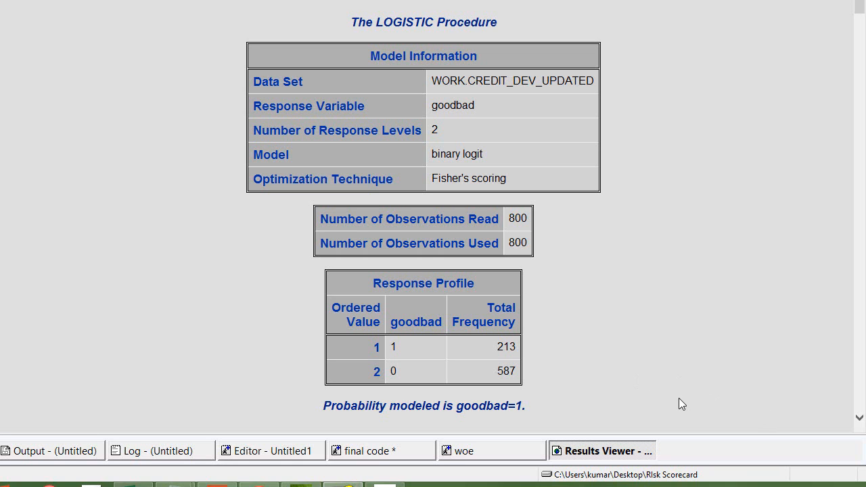
click(464, 451)
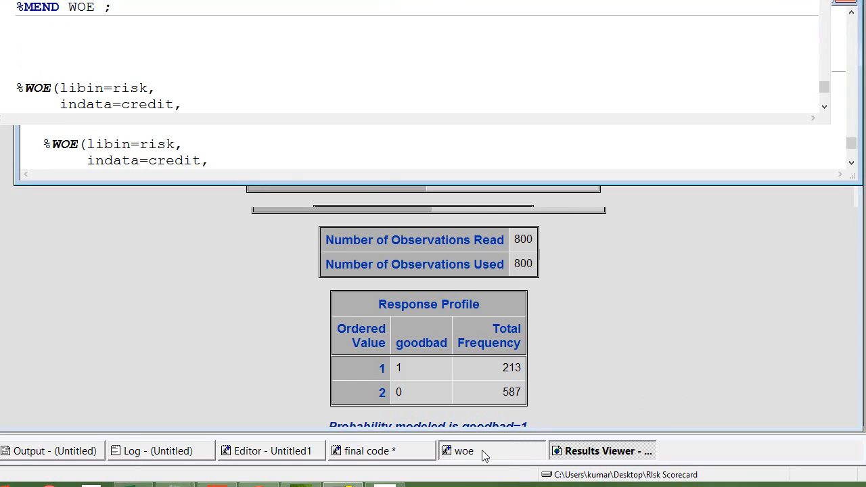
click(366, 451)
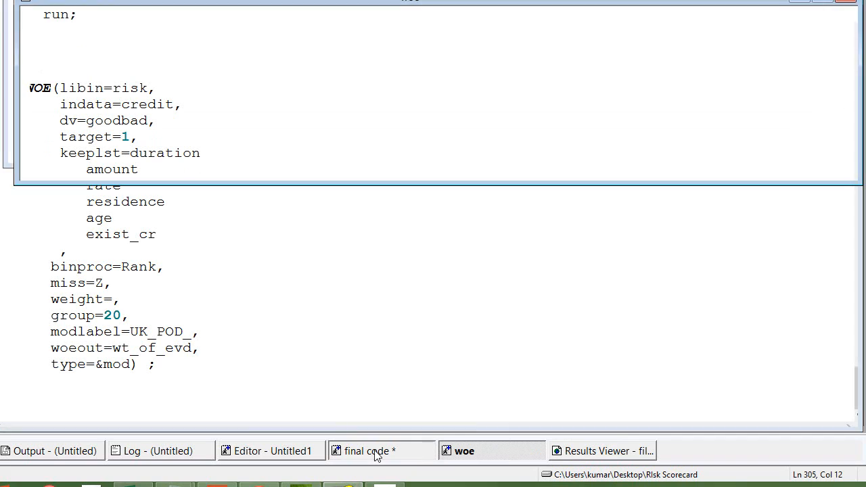